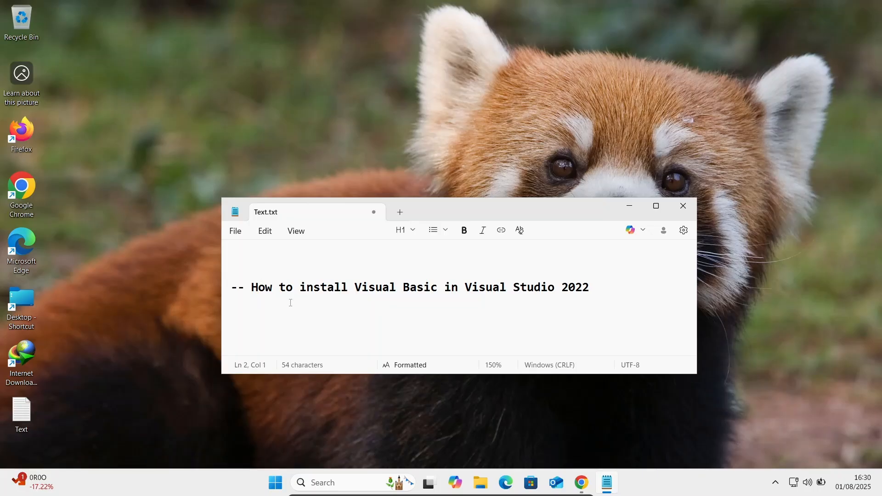
mouse_move(424, 294)
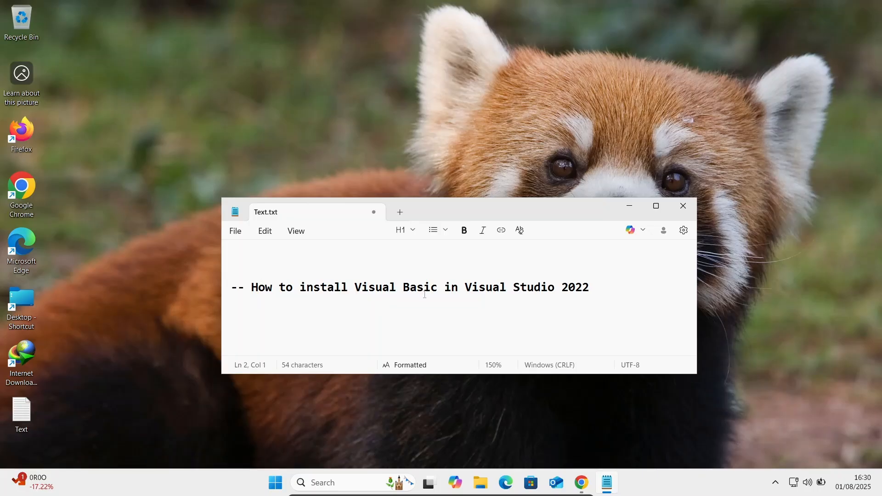
mouse_move(557, 290)
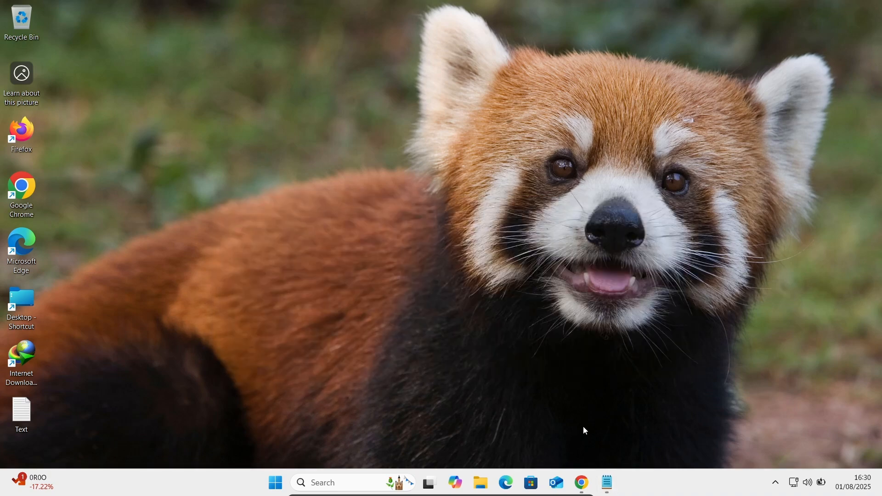
Step: Download VisualStudioSetup.exe from visualstudio.microsoft.com via the Download Visual Studio button
click(582, 482)
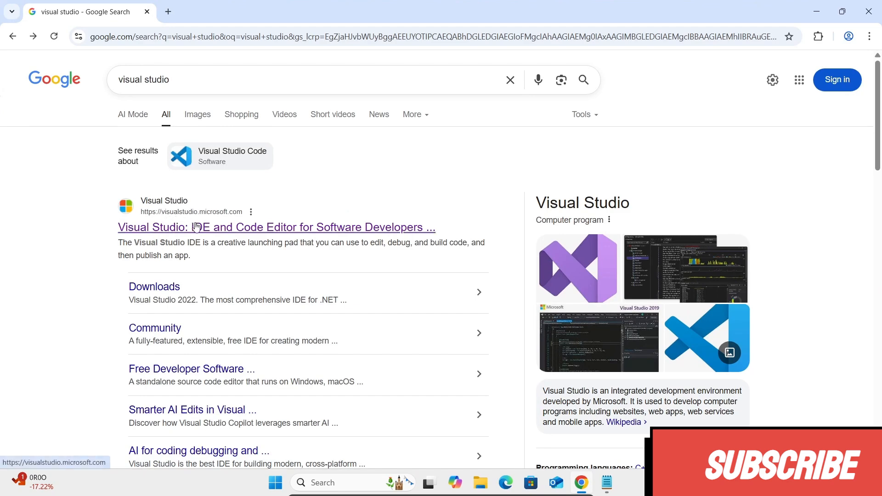
click(276, 227)
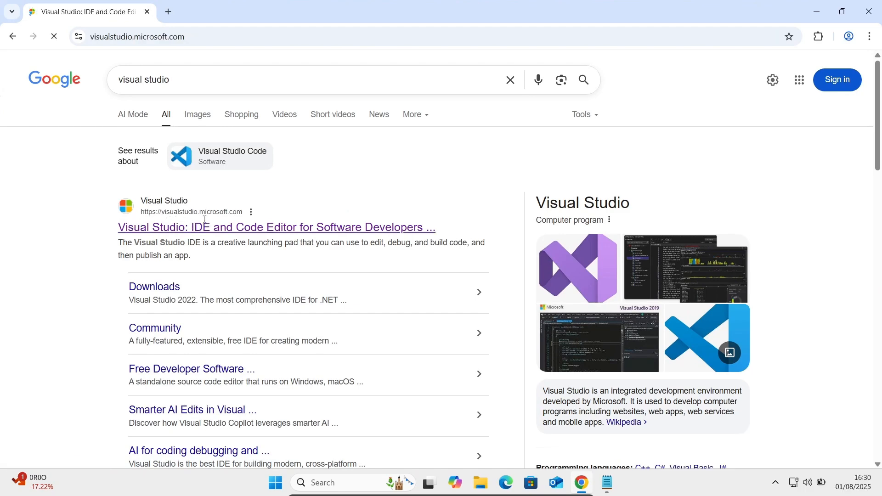
click(276, 227)
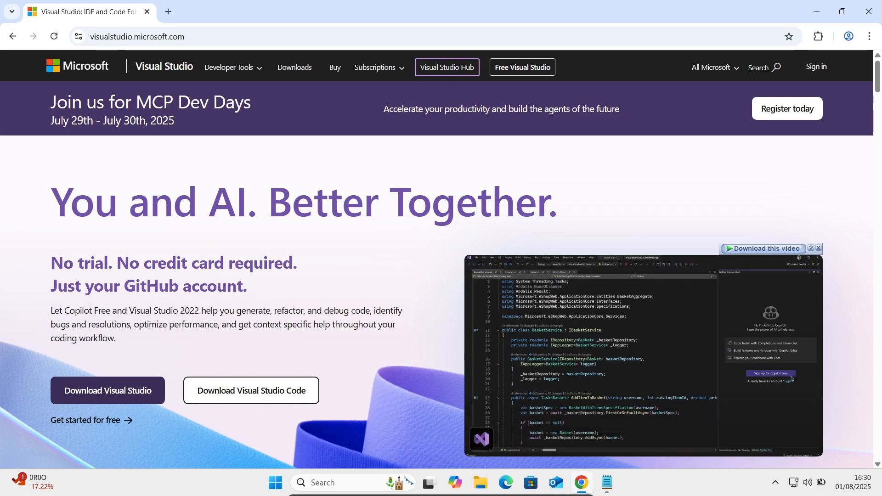
click(107, 390)
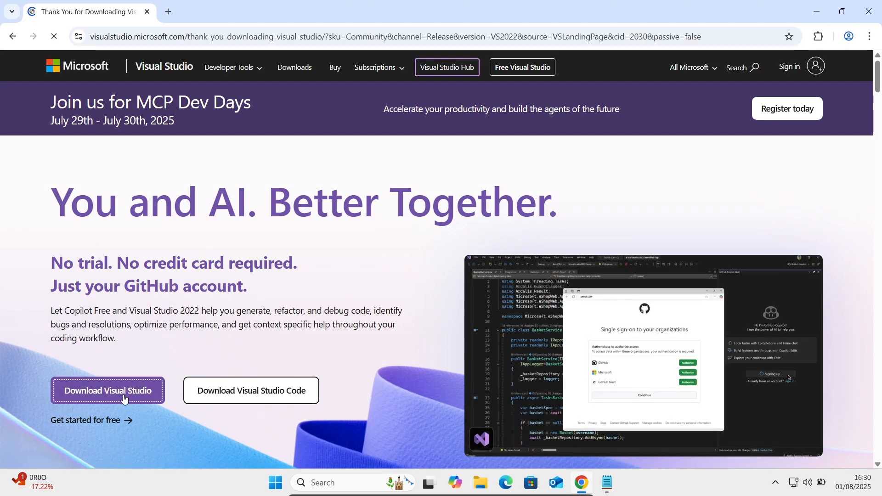
click(107, 391)
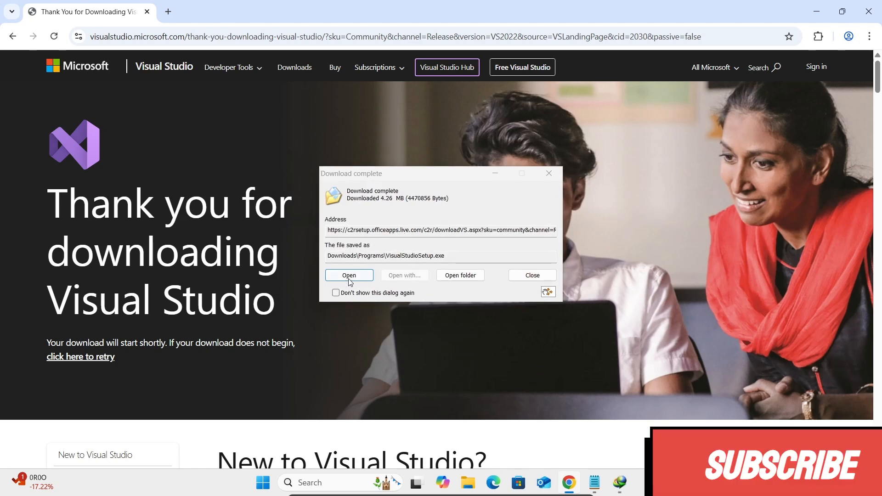
Step: Run VisualStudioSetup.exe, allow it in User Account Control, and continue past the terms
click(532, 275)
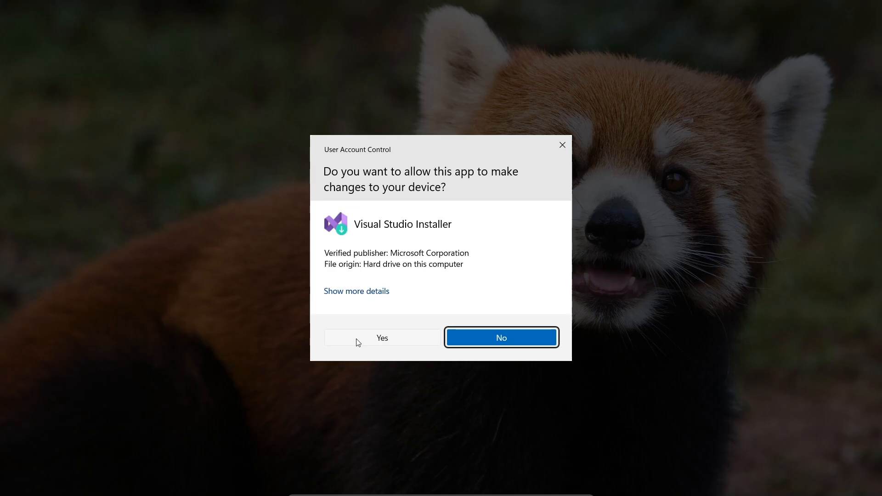
click(383, 338)
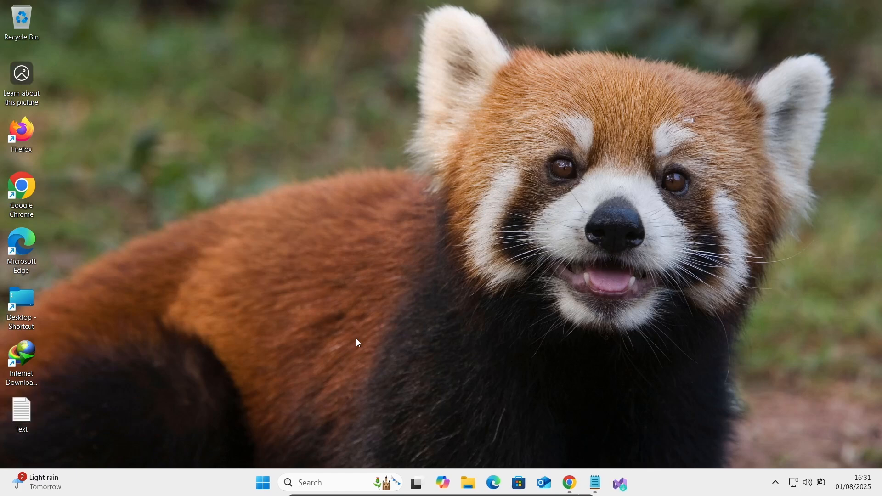
click(619, 482)
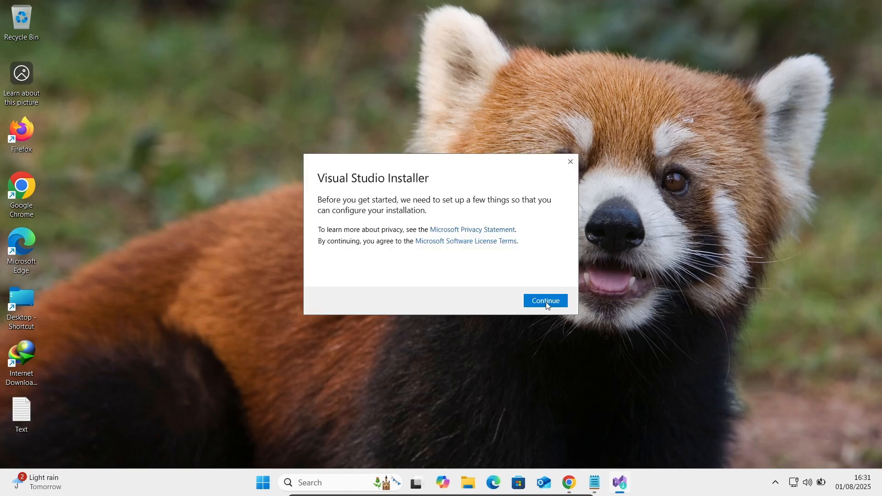
click(544, 300)
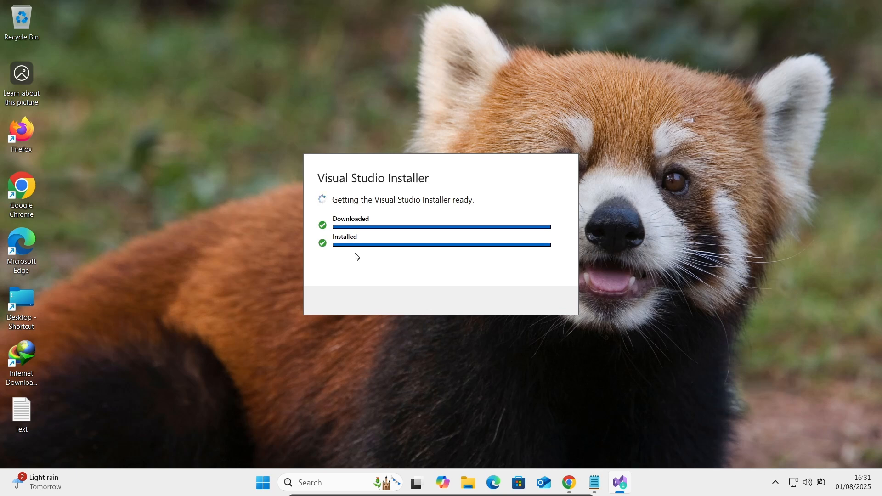
mouse_move(603, 142)
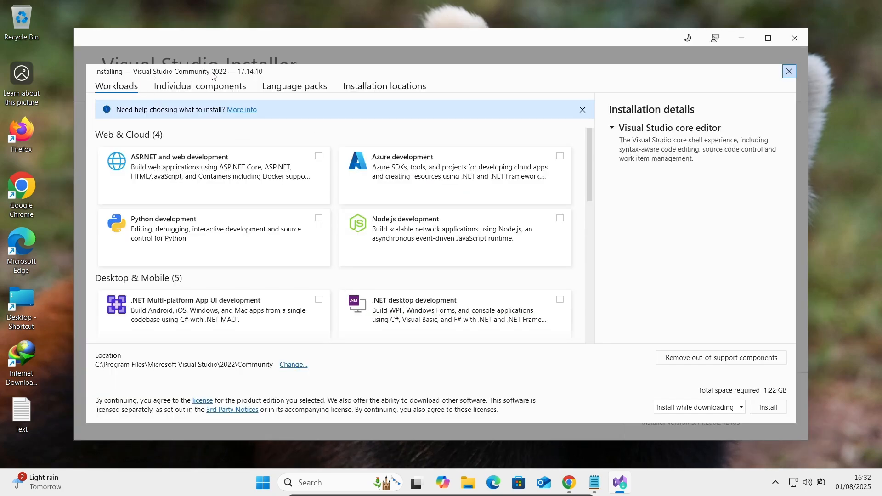
mouse_move(167, 188)
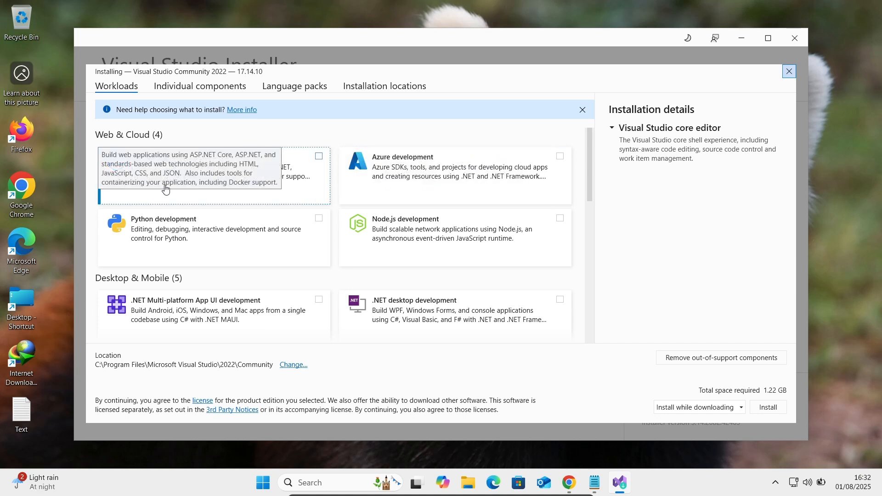
mouse_move(410, 231)
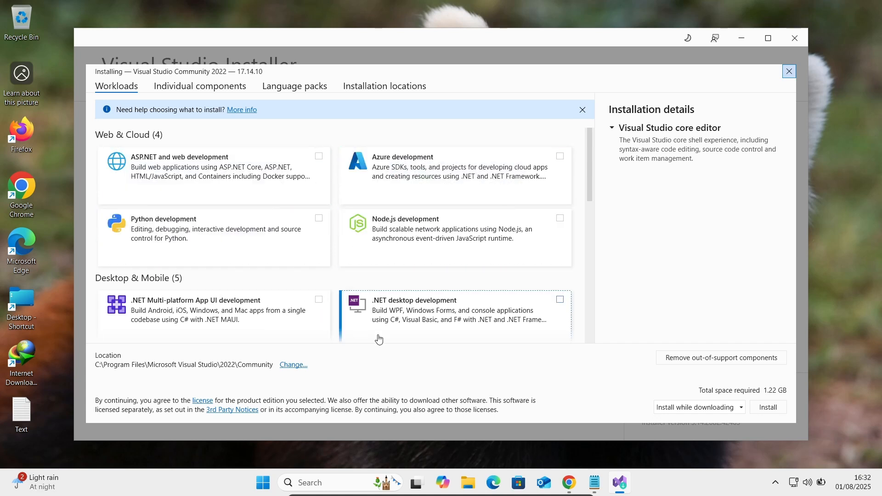
mouse_move(392, 267)
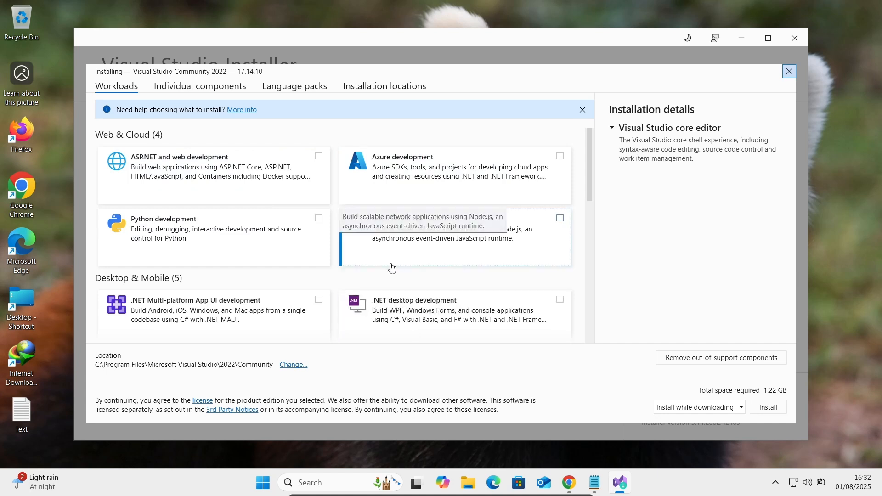
mouse_move(370, 341)
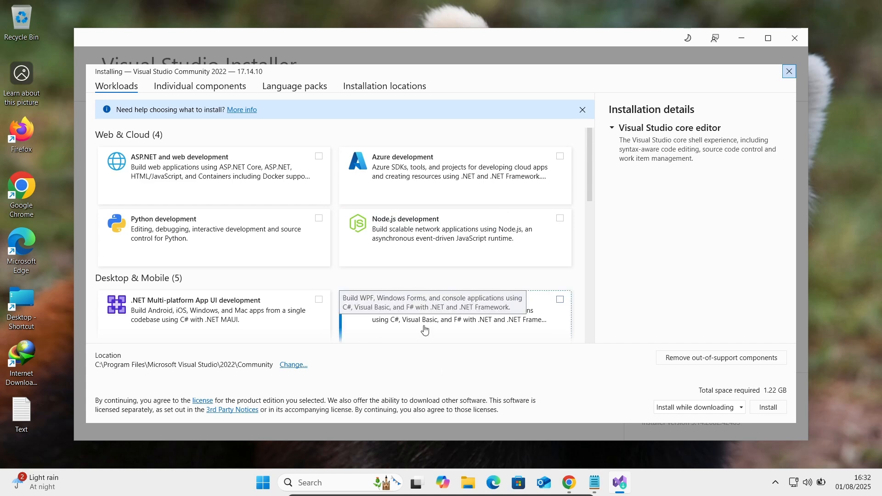
mouse_move(417, 328)
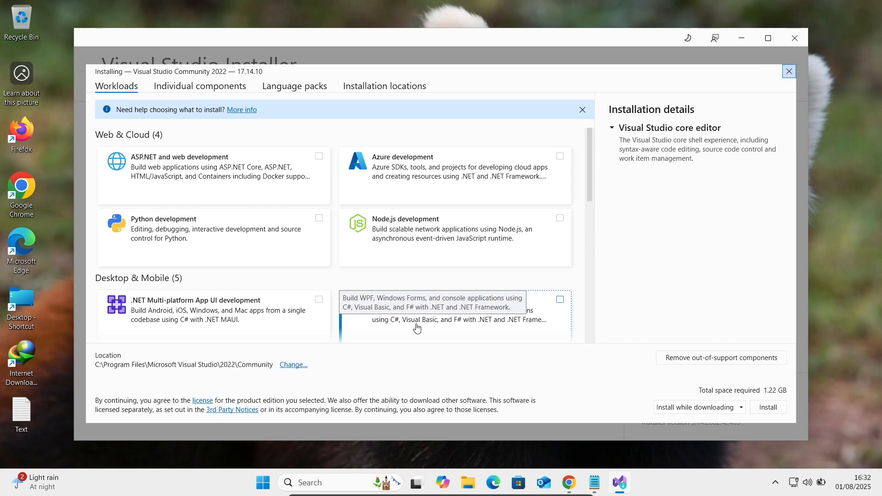
Step: Tick the .NET desktop development workload under Desktop & Mobile (7.73 GB required)
click(560, 295)
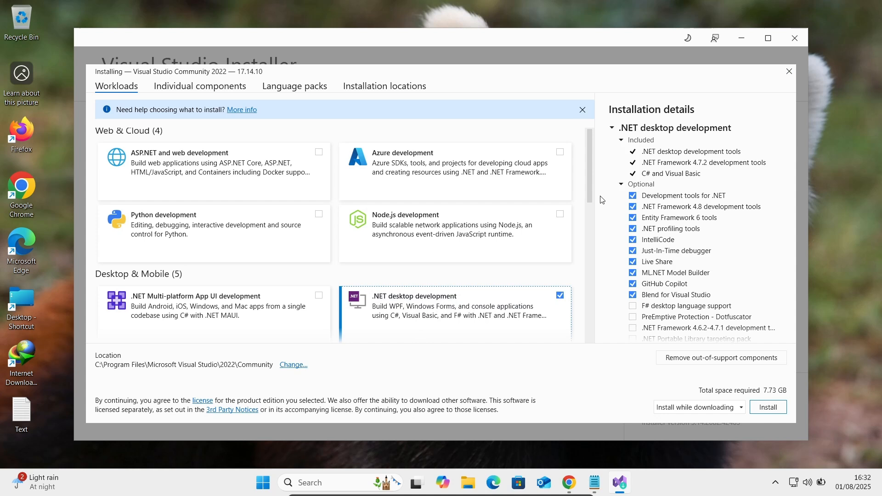
mouse_move(589, 183)
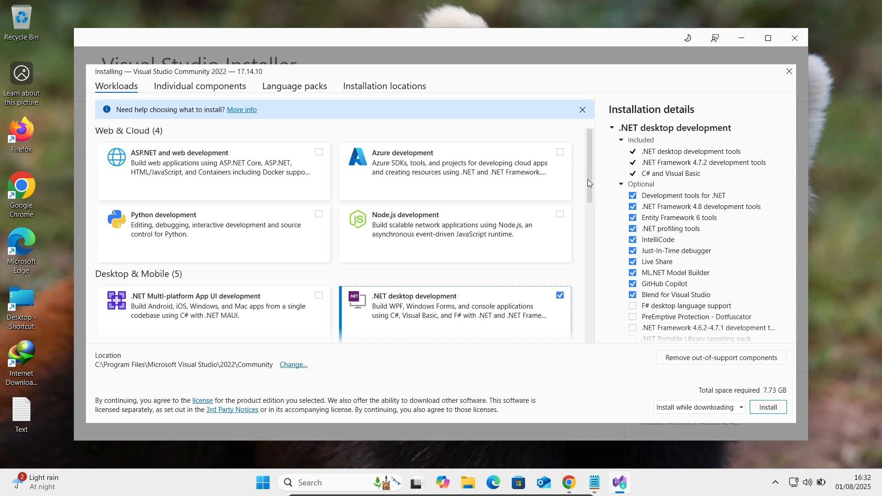
scroll(down, 3)
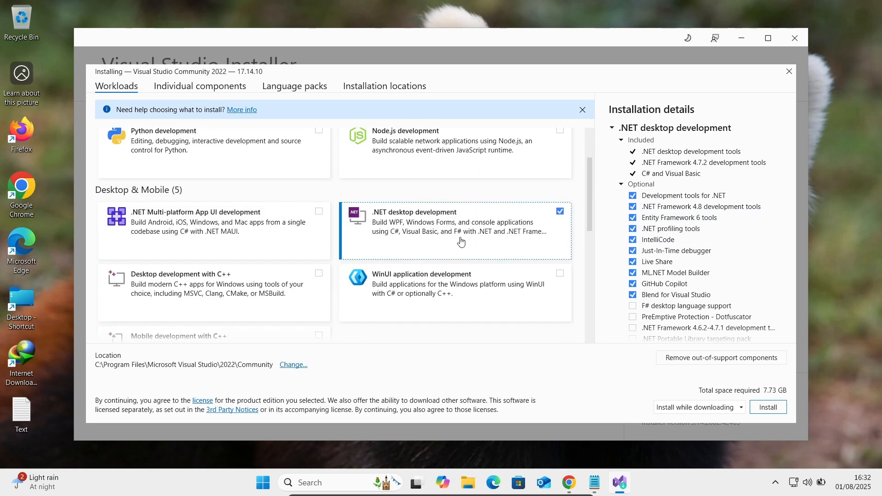
mouse_move(417, 237)
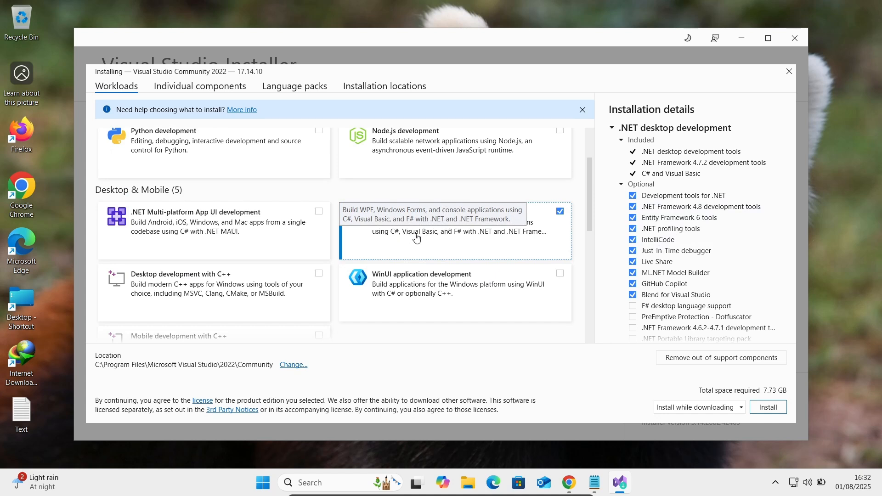
mouse_move(477, 239)
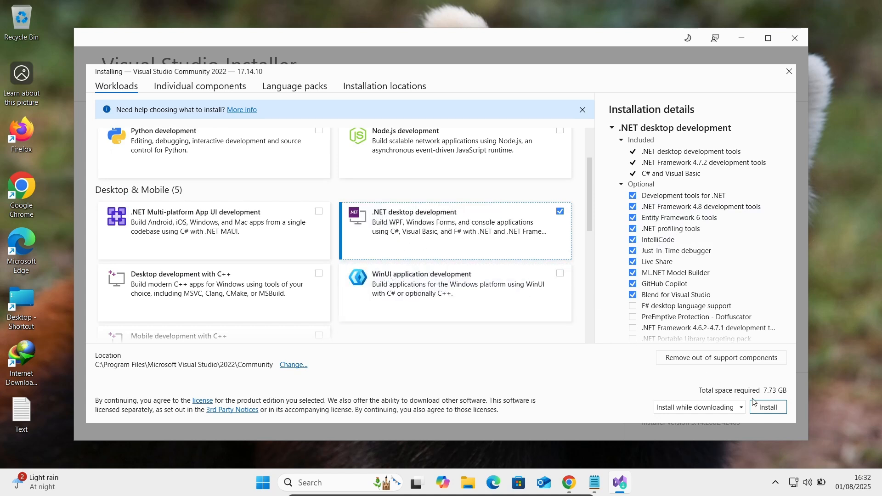
Step: Start installing Visual Studio Community 2022 with the chosen workload
click(766, 407)
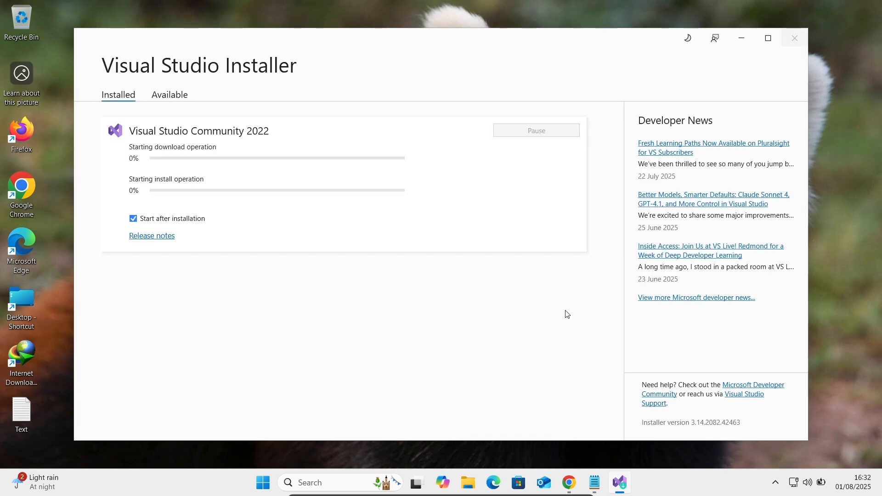
mouse_move(336, 336)
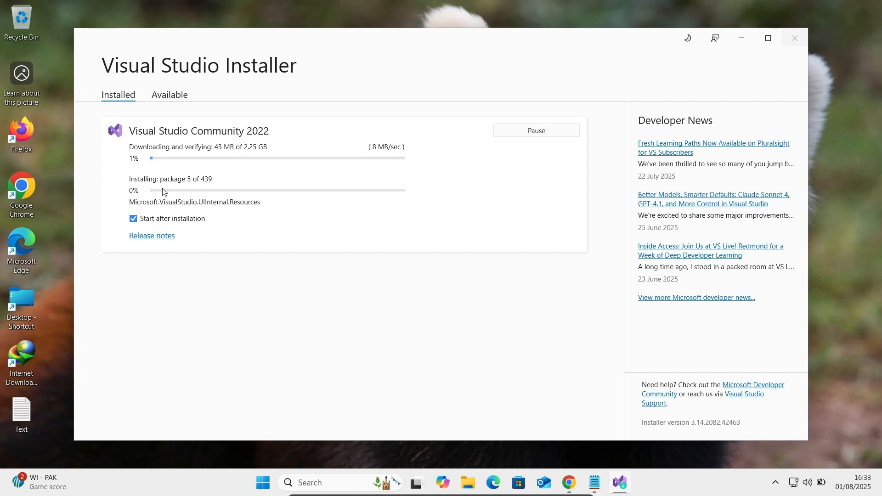
mouse_move(277, 148)
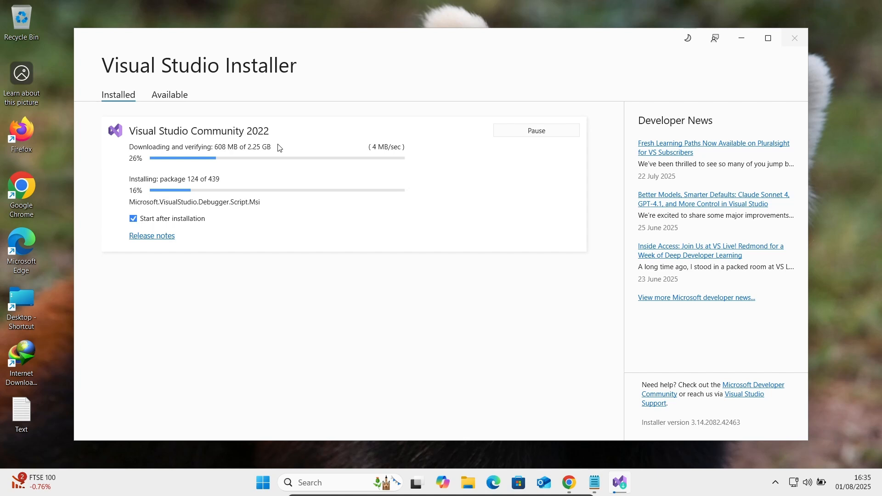
mouse_move(443, 252)
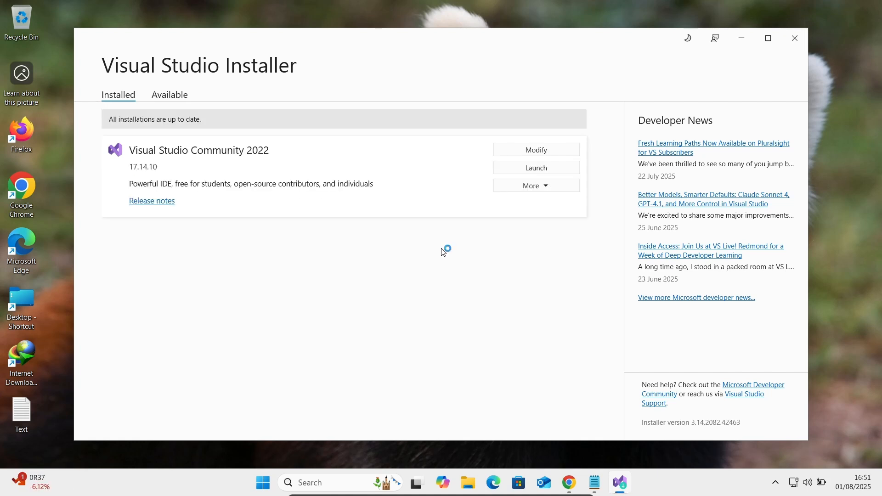
Step: Launch Visual Studio 2022, skip sign-in with 'Skip and add accounts later', and choose the Light theme
click(535, 167)
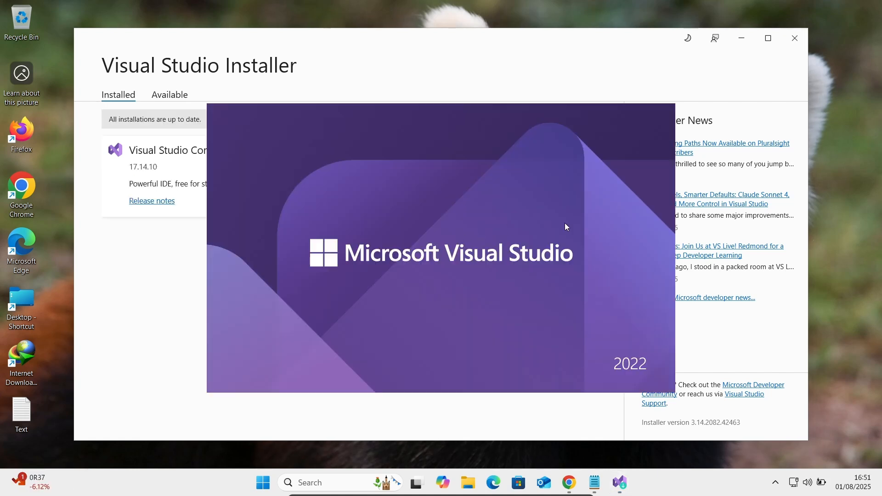
mouse_move(202, 313)
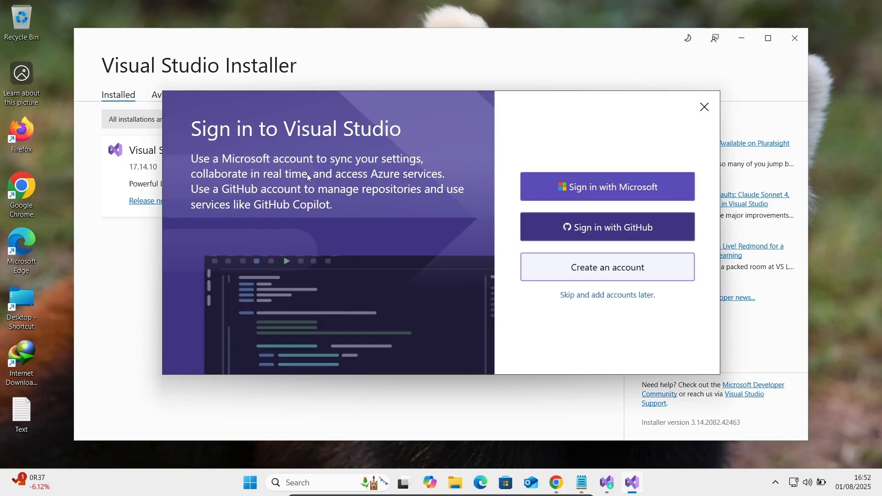
mouse_move(620, 179)
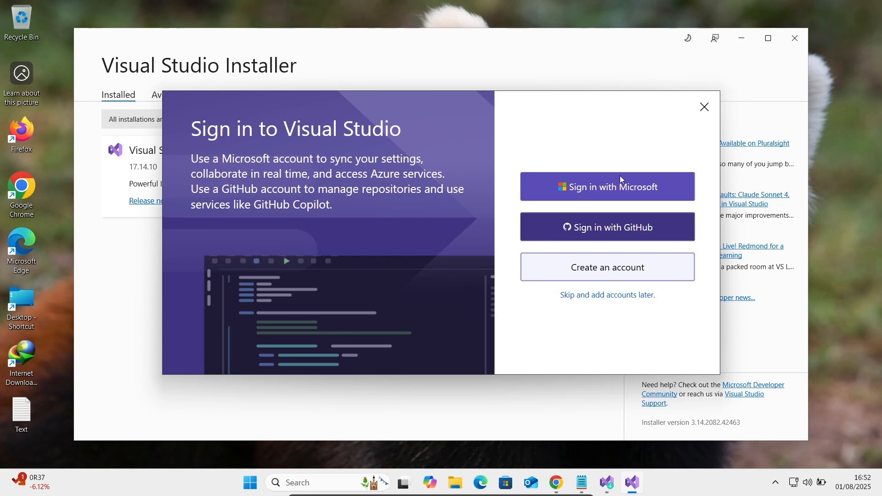
mouse_move(608, 227)
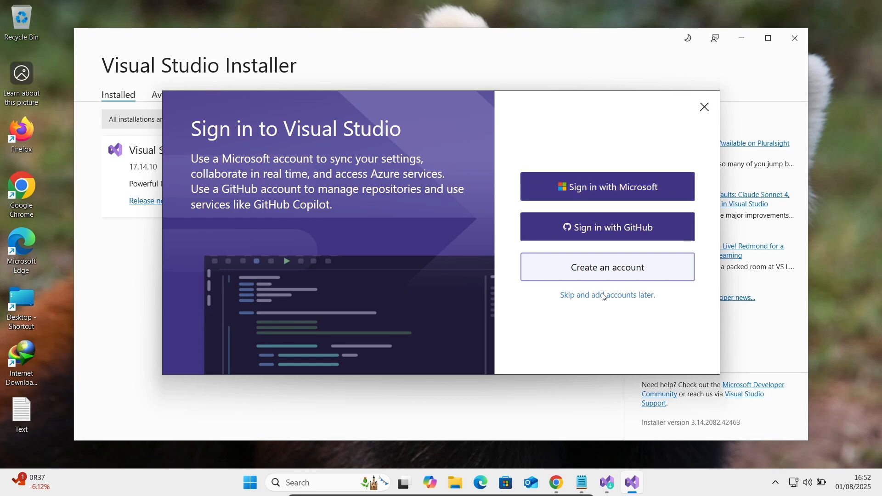
click(607, 295)
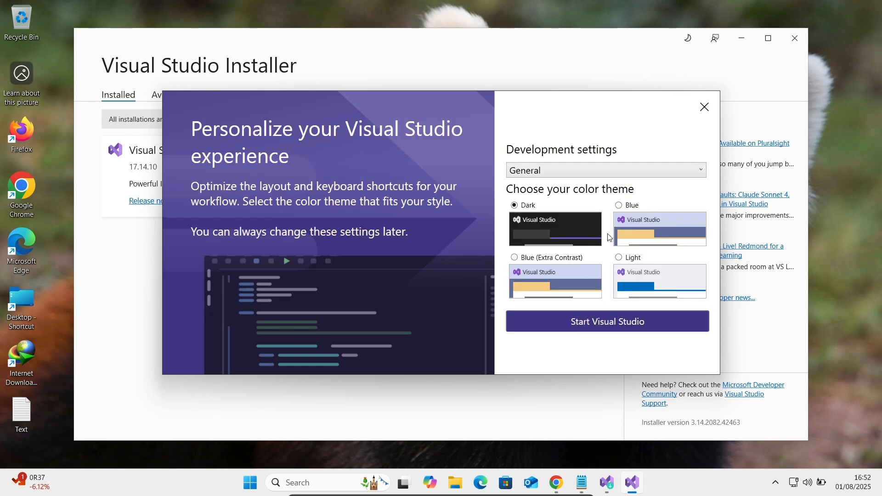
click(619, 257)
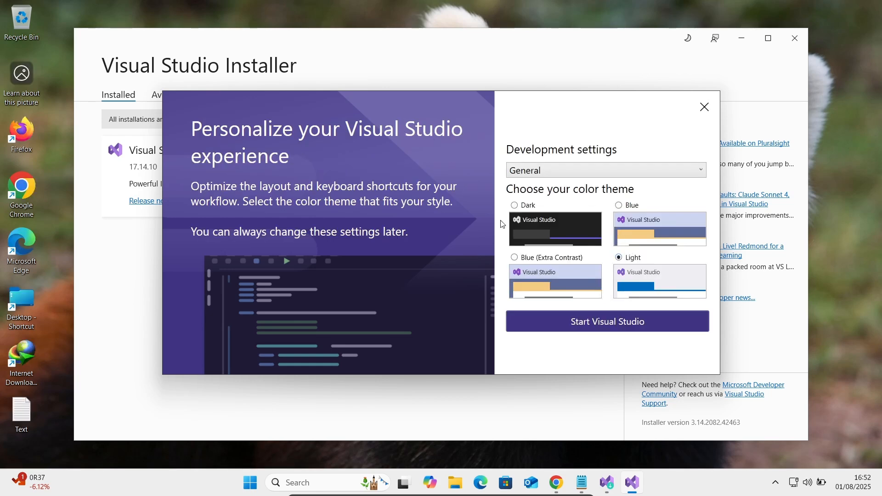
mouse_move(557, 317)
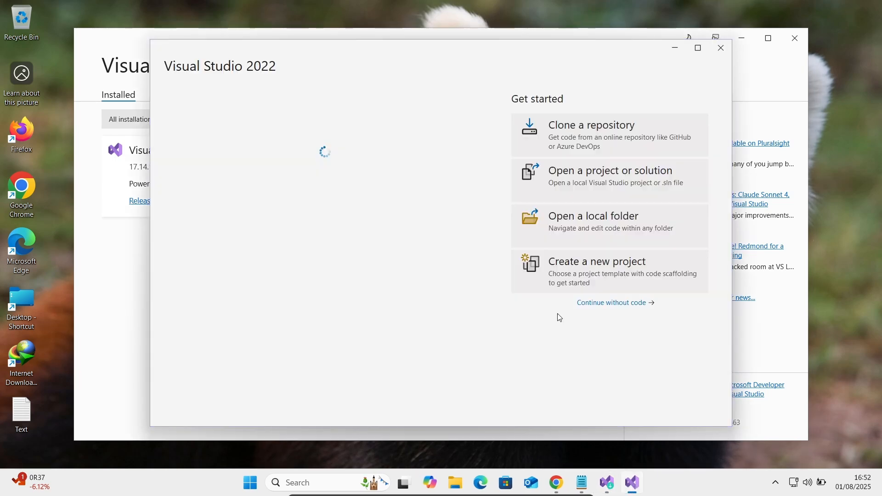
Step: Create a new project filtered to Visual Basic and select the Console App (.NET Framework) template
click(596, 262)
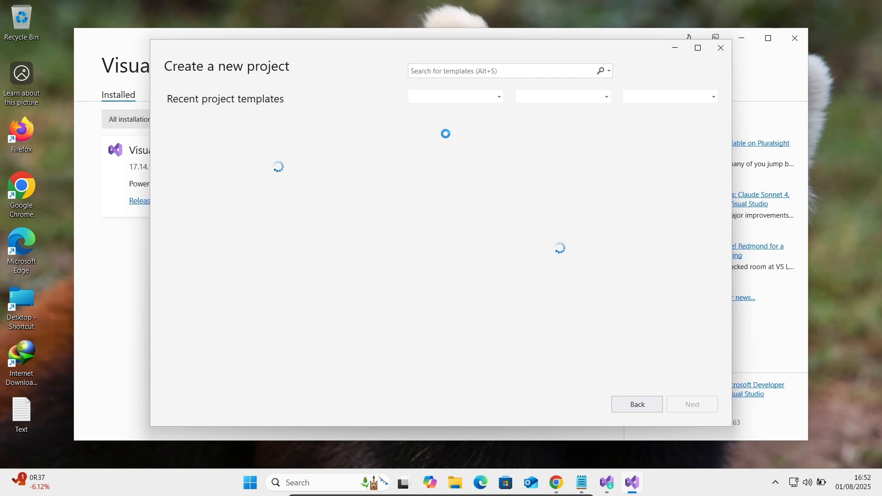
mouse_move(447, 137)
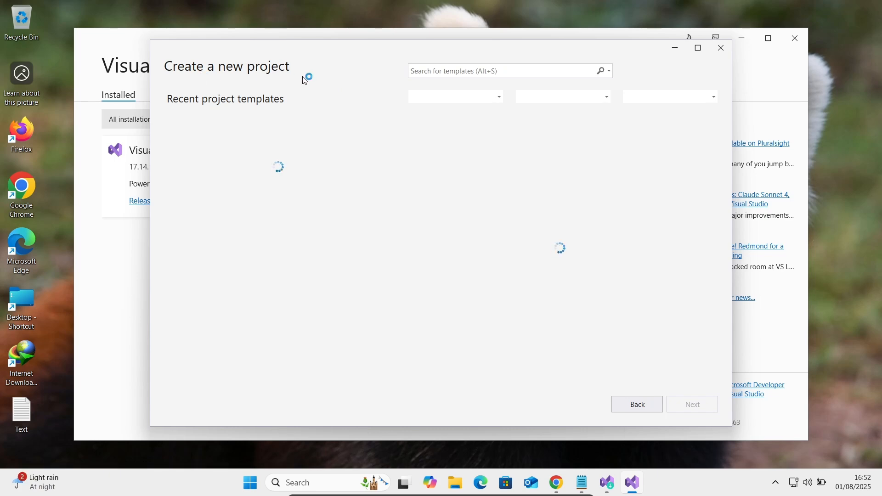
mouse_move(386, 100)
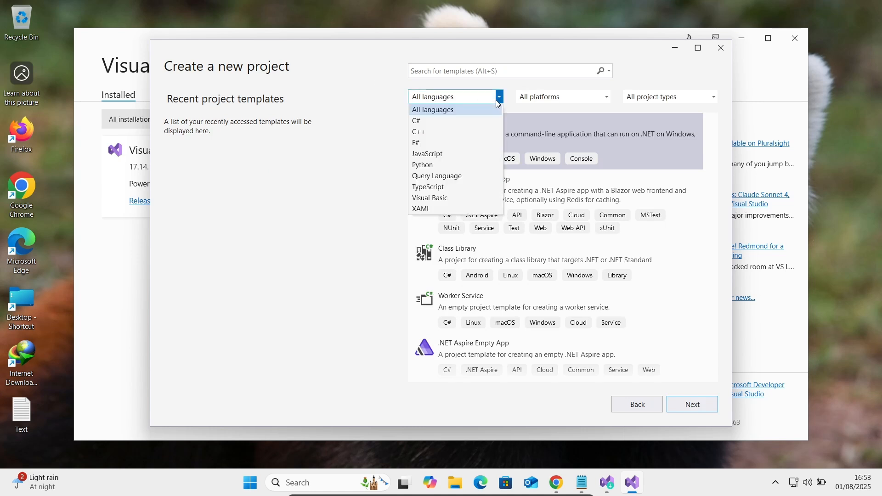
mouse_move(422, 164)
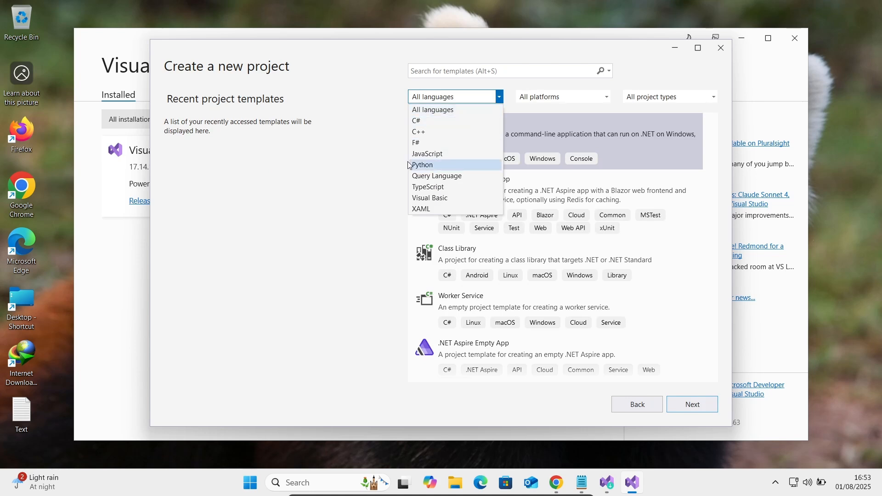
click(429, 198)
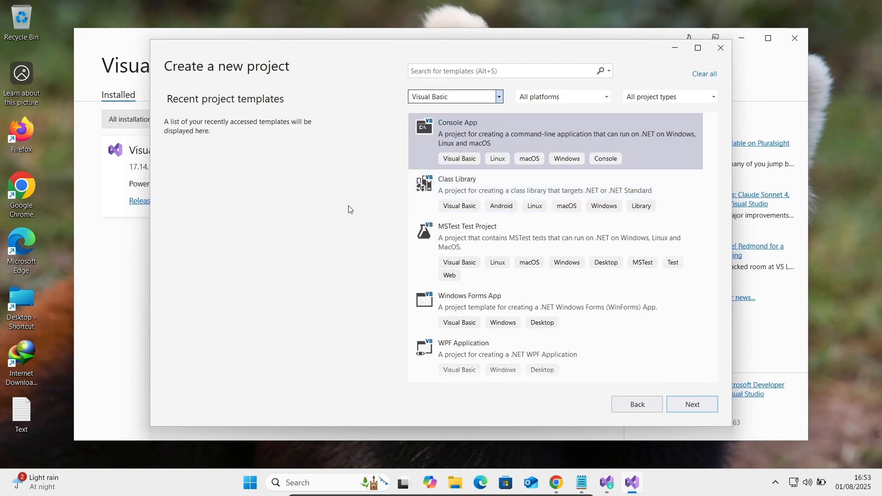
mouse_move(726, 183)
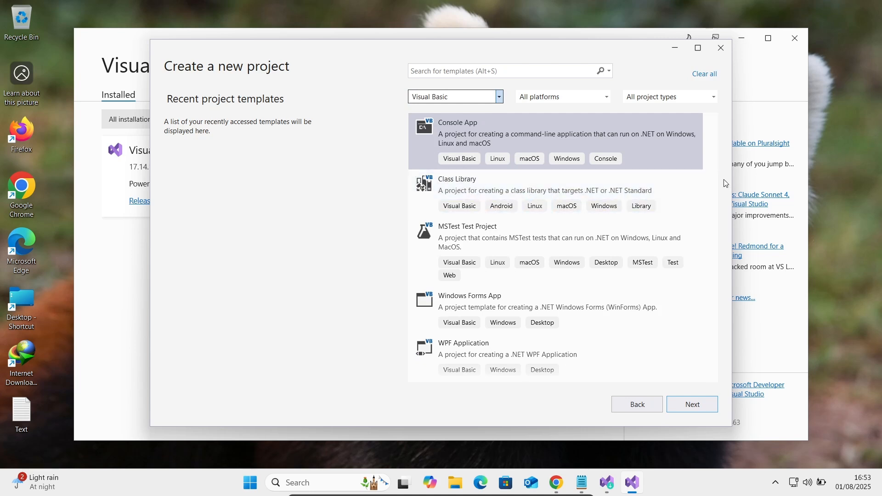
scroll(down, 3)
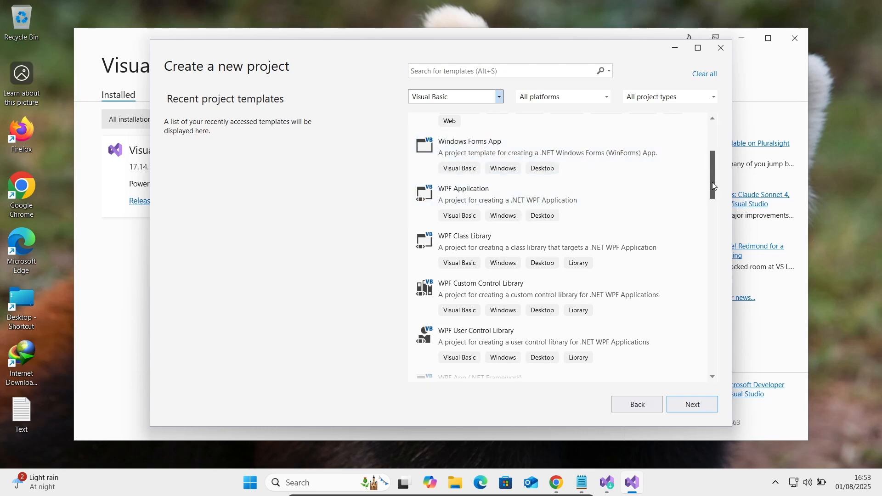
scroll(down, 3)
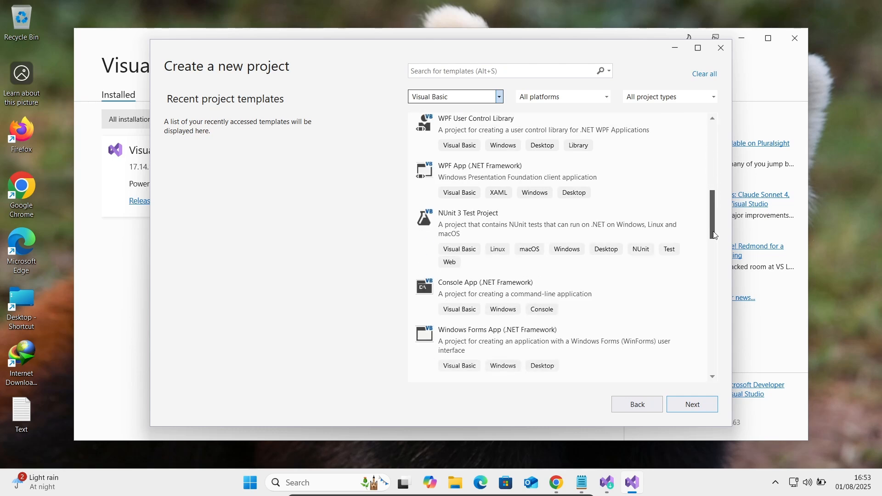
scroll(down, 3)
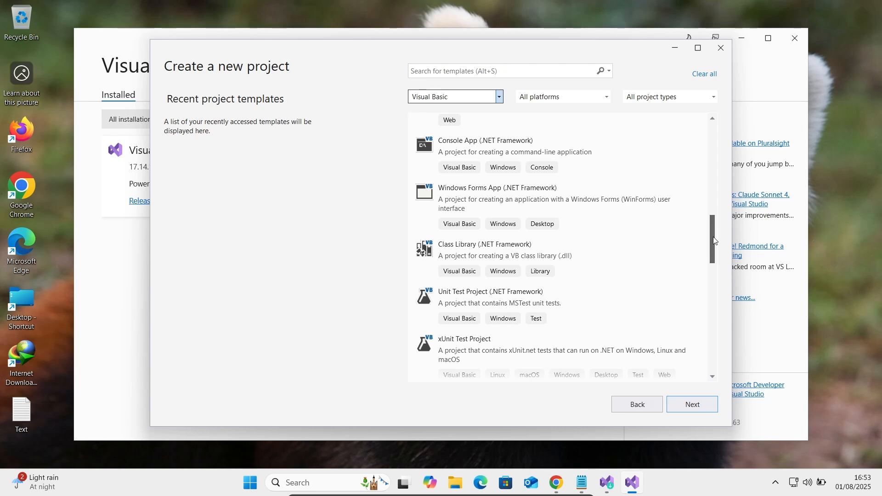
mouse_move(718, 257)
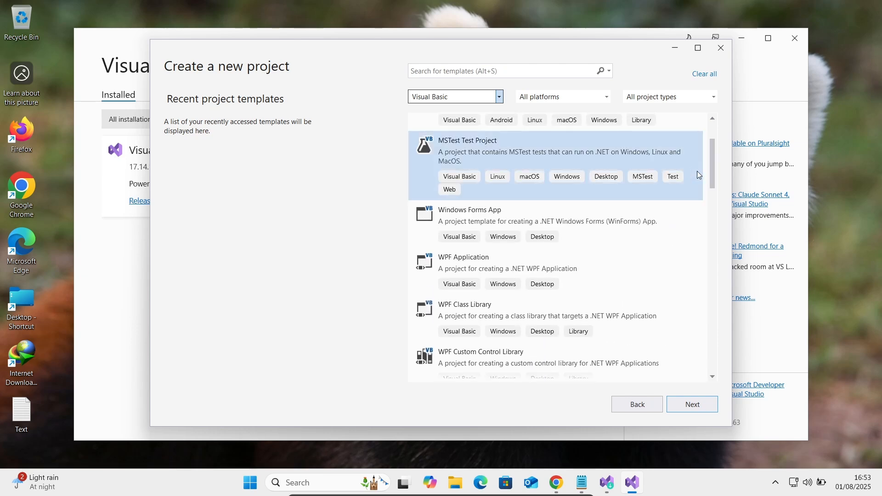
scroll(down, 3)
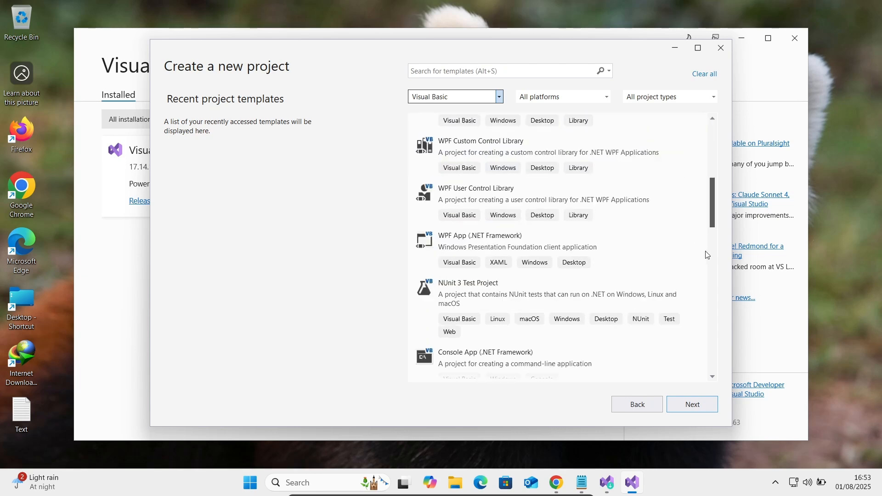
scroll(down, 3)
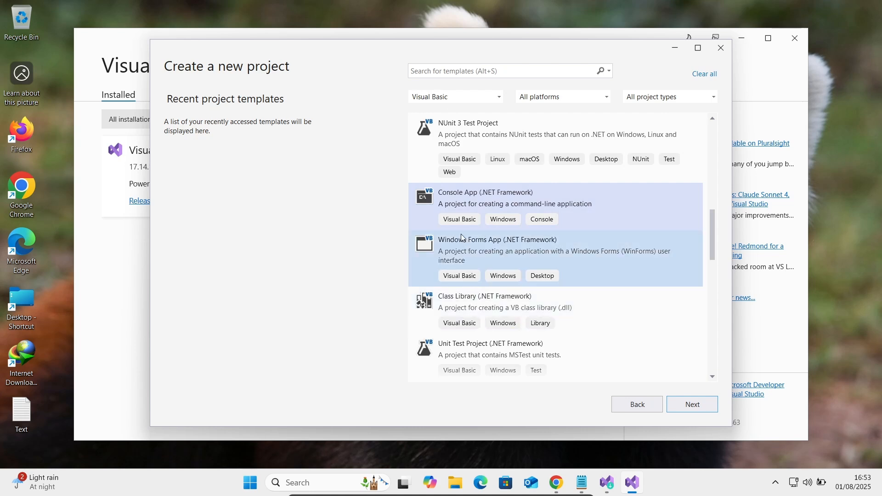
click(499, 207)
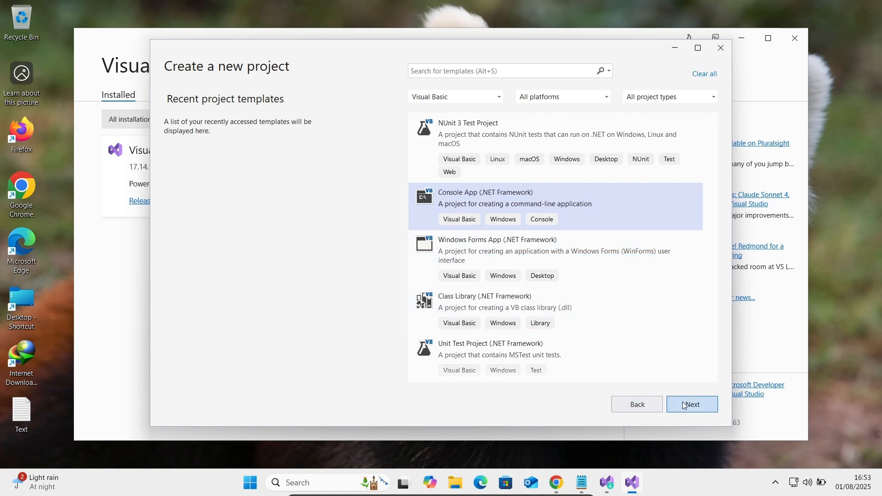
Step: Create ConsoleApp1 with the default name, location and .NET Framework 4.7.2
click(691, 404)
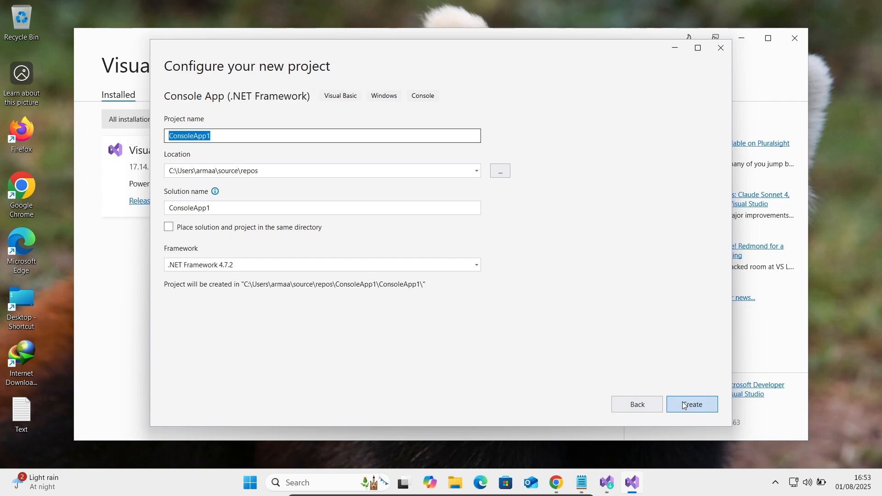
click(691, 404)
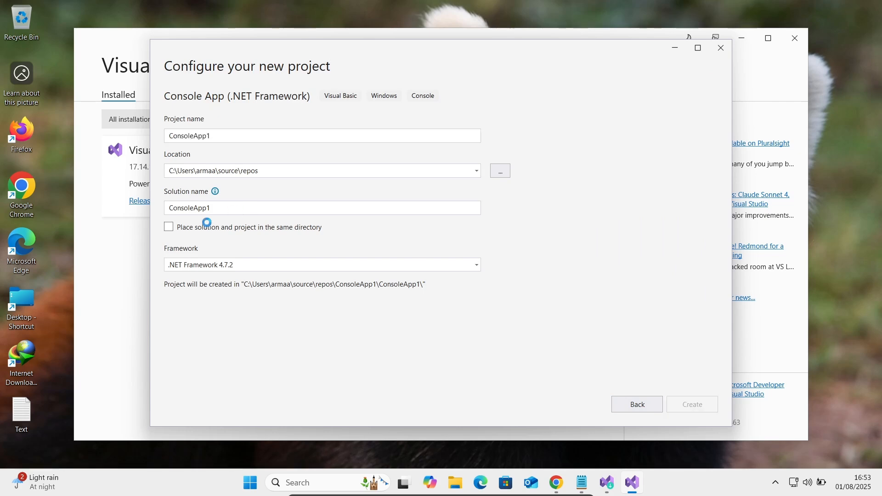
mouse_move(195, 265)
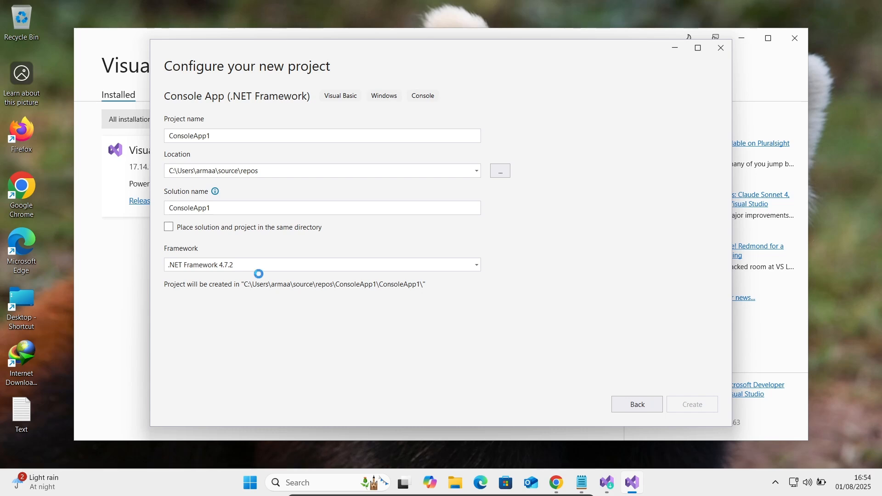
click(691, 405)
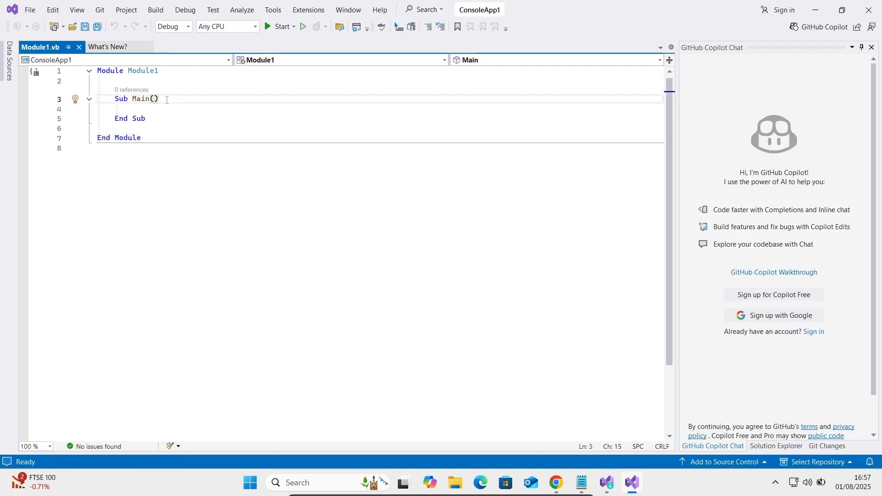
Step: Add Console.WriteLine("Hello World") inside Sub Main and save Module1.vb
text(c)
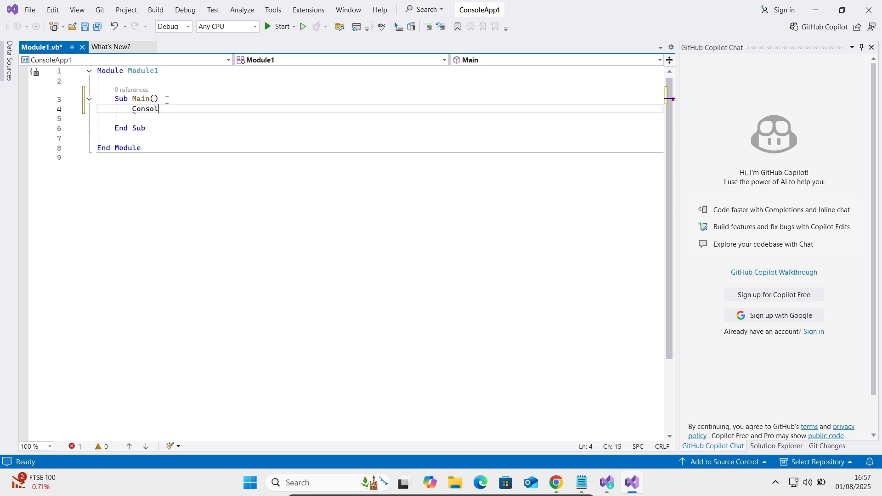
text(e.)
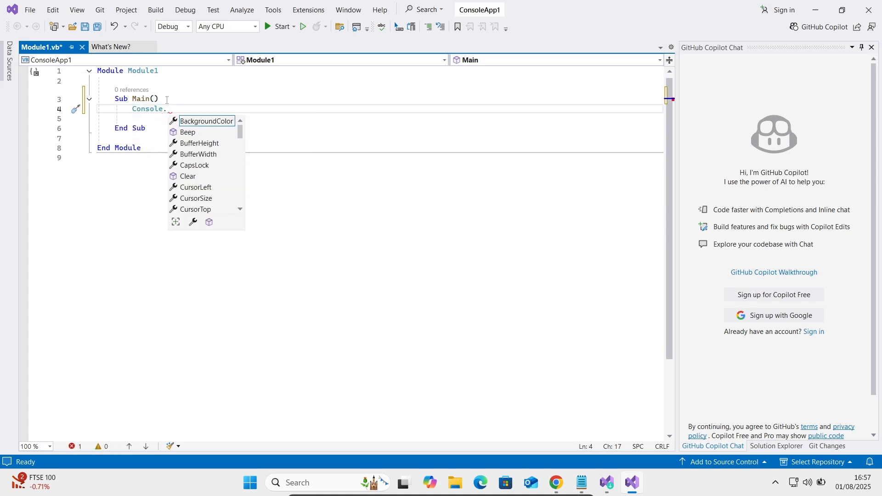
text(WriteLine()
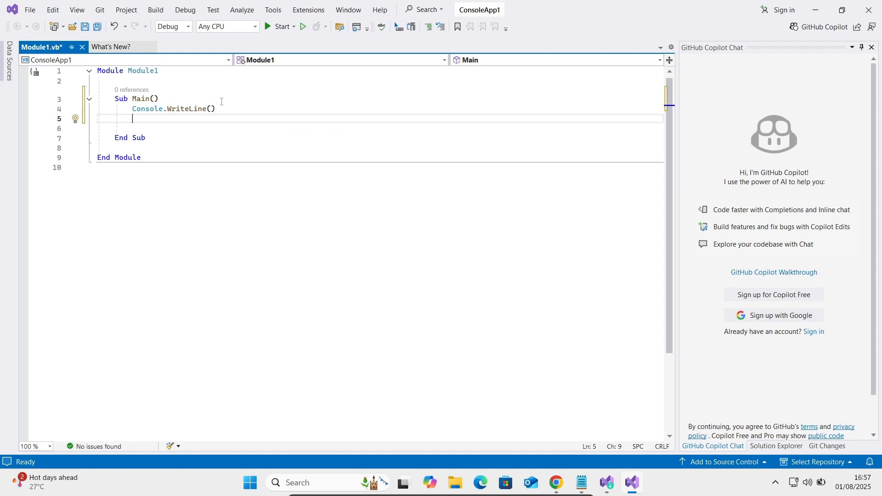
click(212, 109)
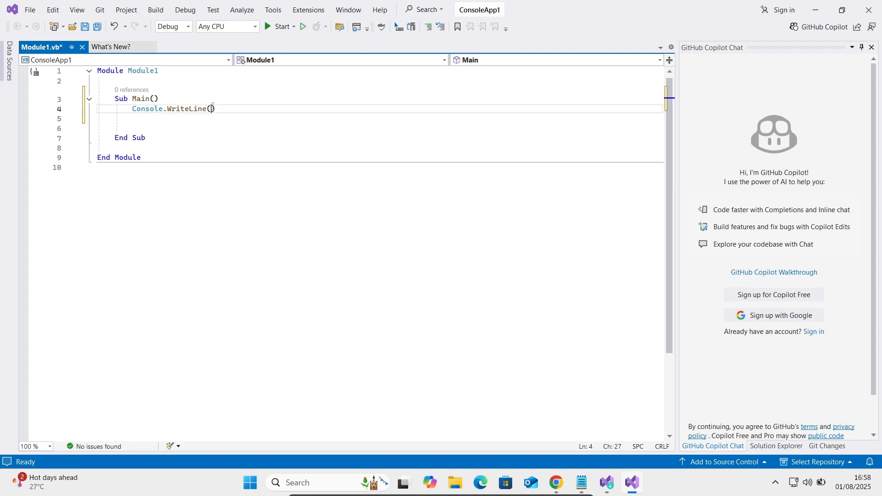
text("H)
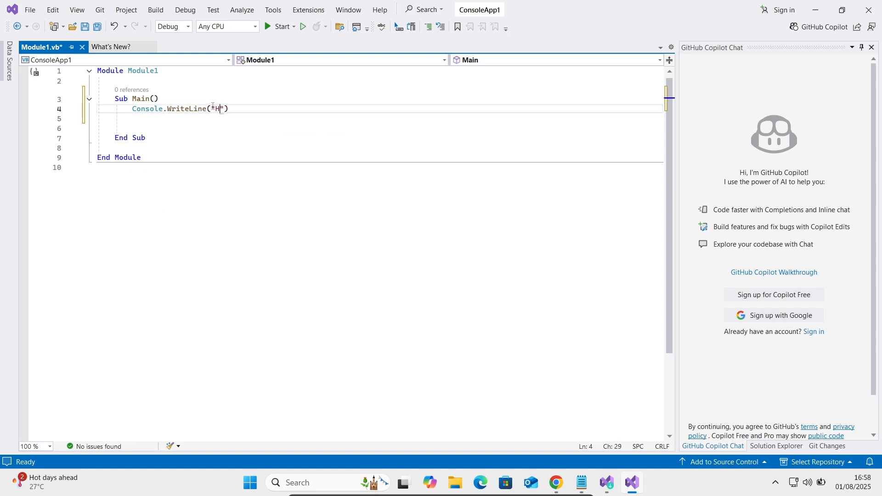
text(ello W)
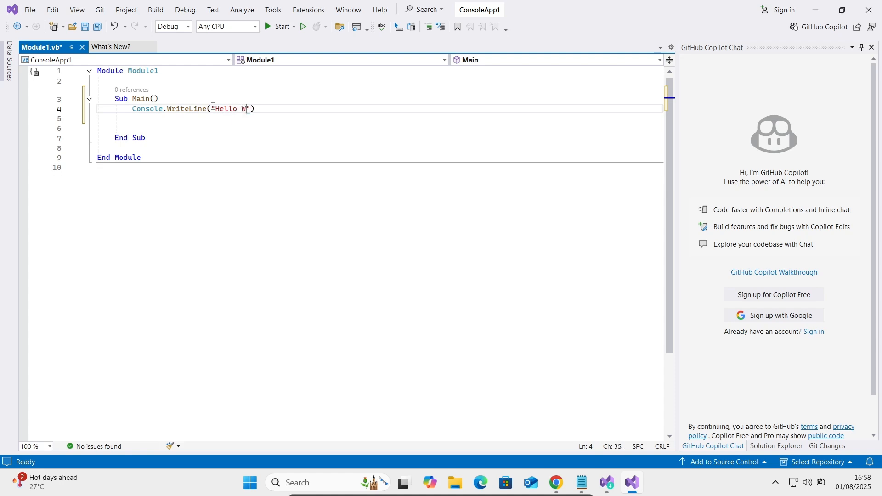
text(orld)
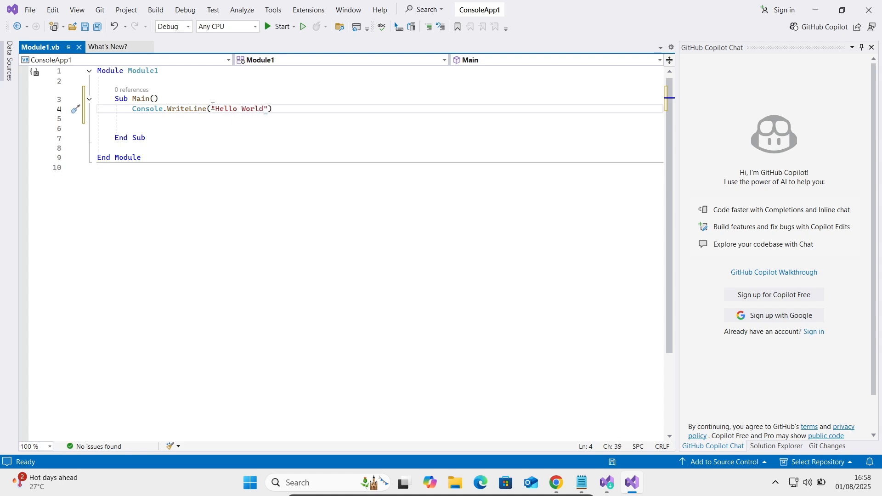
key(ctrl+s)
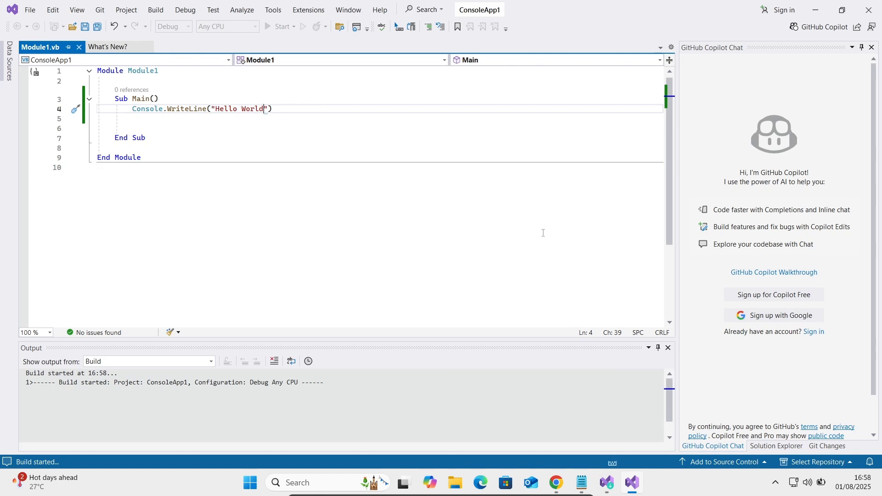
mouse_move(9, 441)
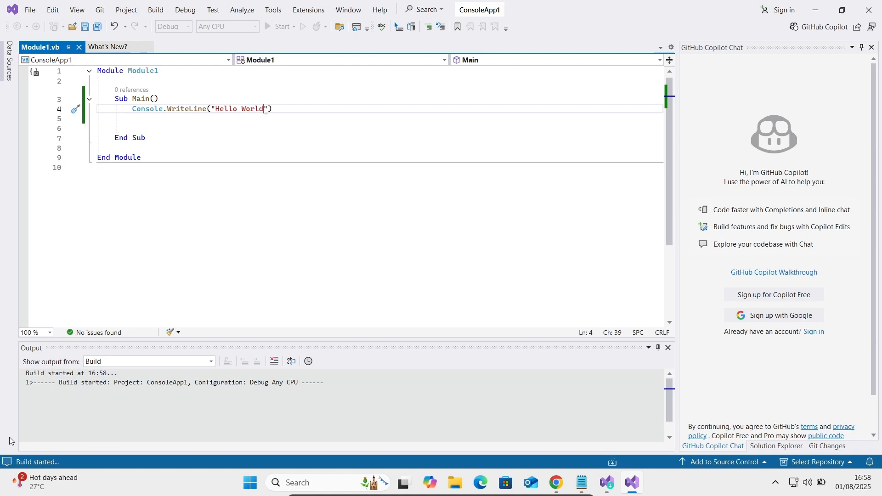
mouse_move(64, 466)
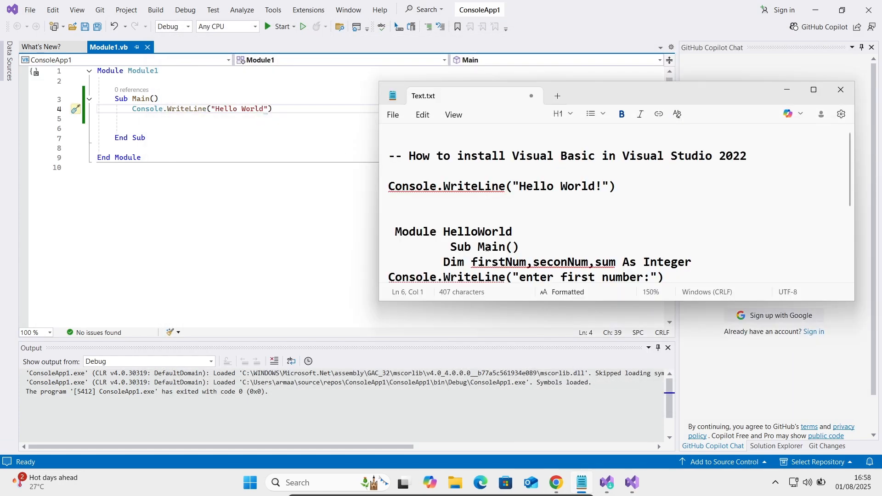
Step: View the Module HelloWorld snippet in Notepad's Text.txt and return to the Visual Studio editor
click(812, 89)
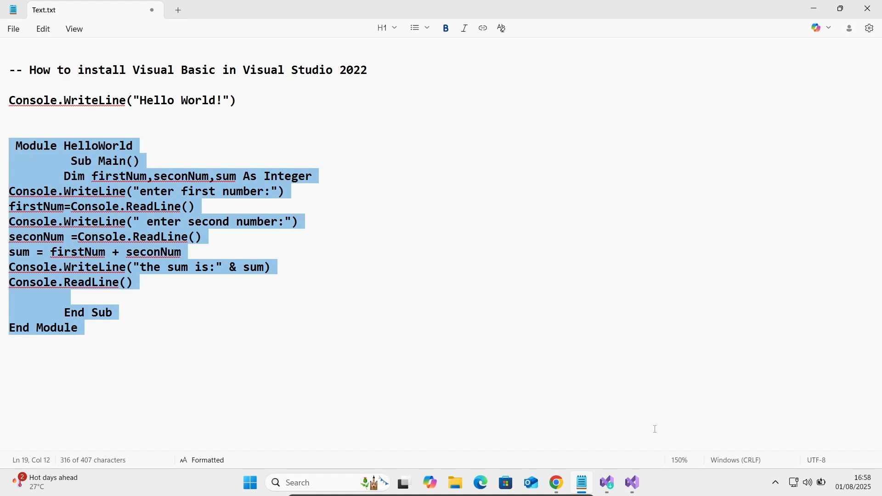
click(631, 487)
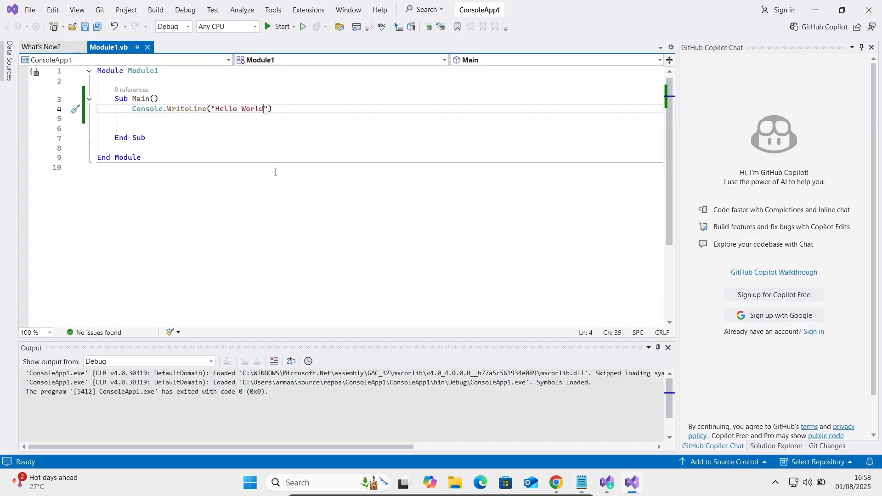
Step: Replace Module1's code with the two-number adding program and attempt a run, declining the last good build
key(ctrl+a)
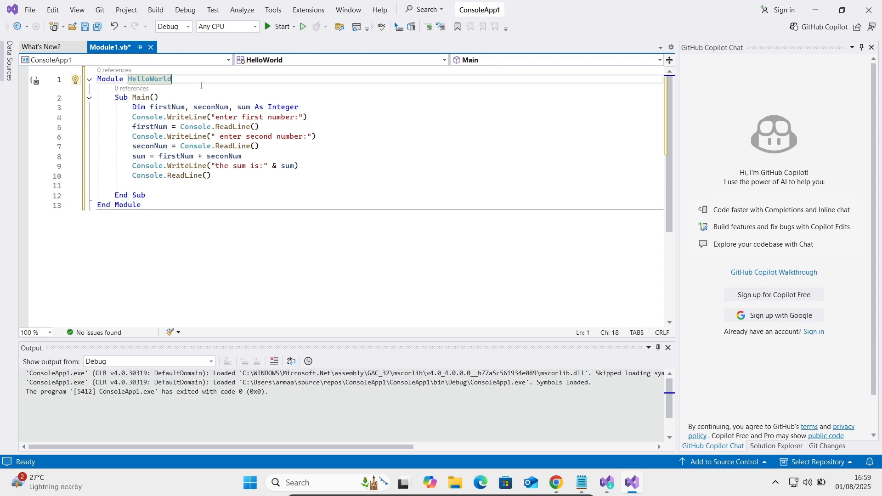
mouse_move(304, 150)
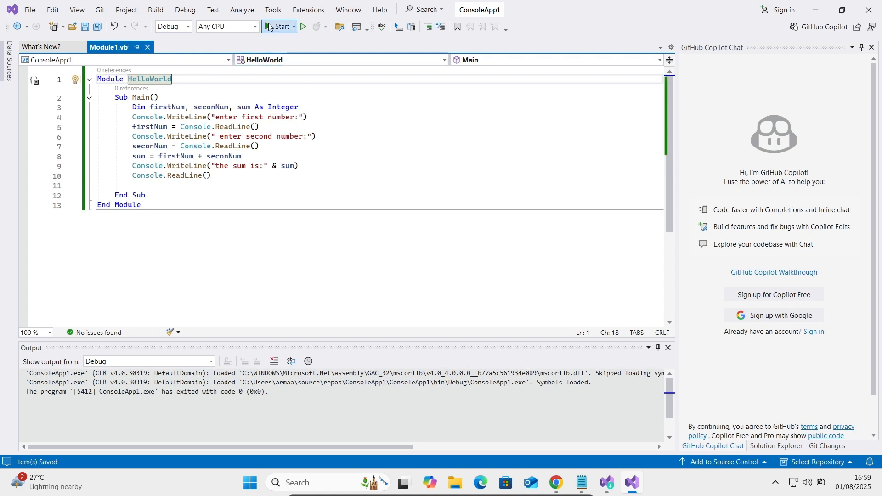
click(279, 26)
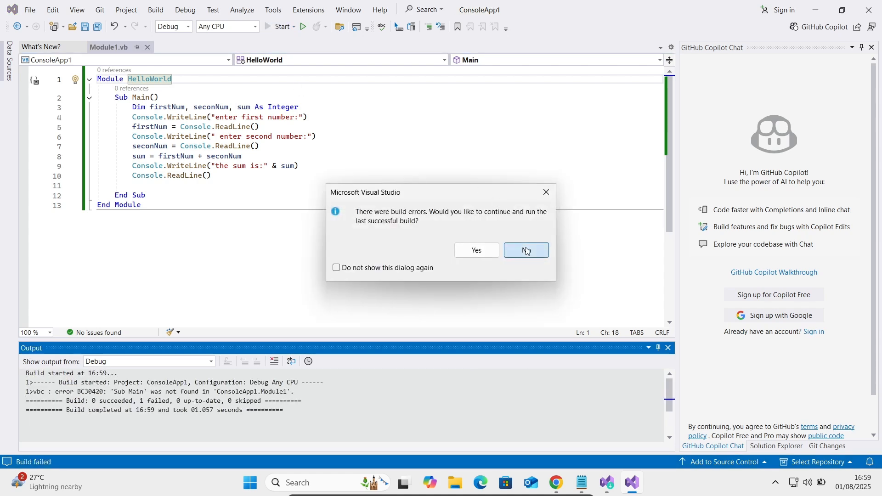
click(524, 250)
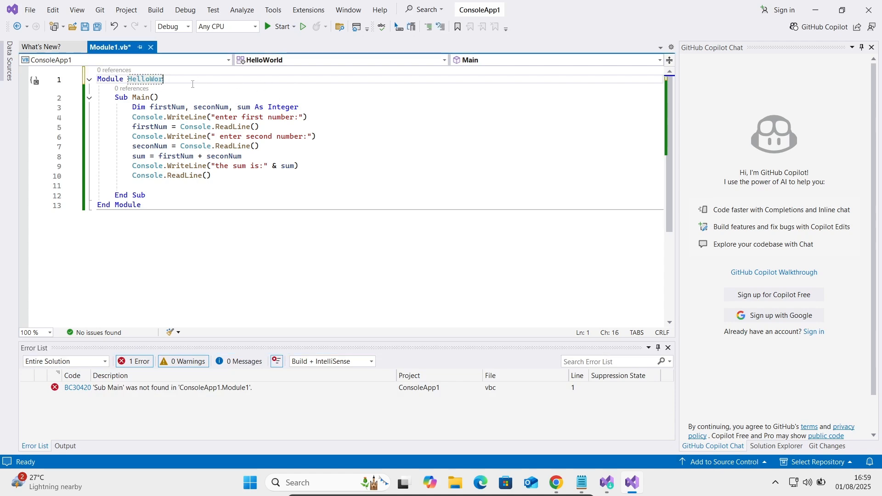
Step: Rename Module HelloWorld back to Module1 to fix the missing Sub Main error and run it
key(Backspace)
text(Module1)
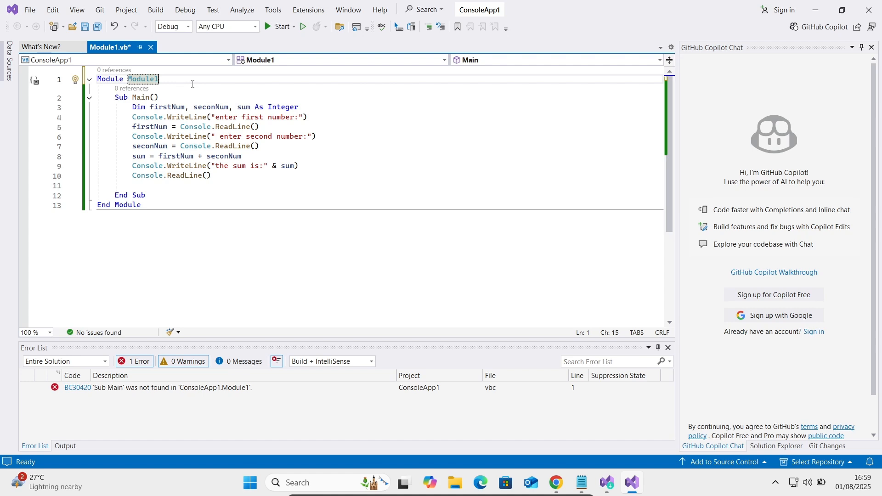
key(ctrl+s)
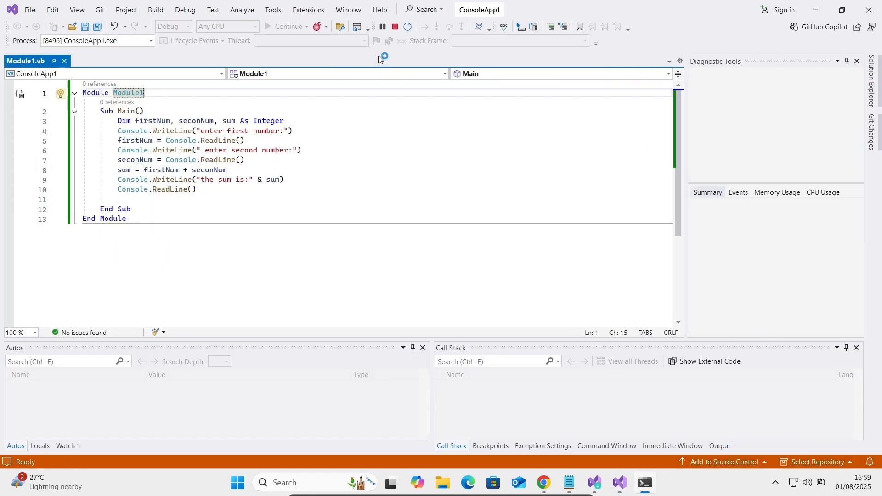
Step: Stop the debug session and relaunch the adding program via Debug > Start Without Debugging
click(395, 27)
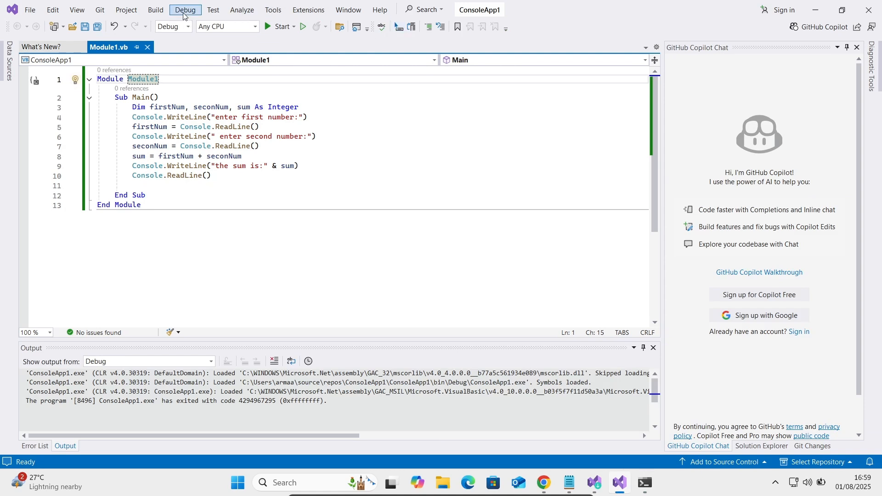
click(185, 9)
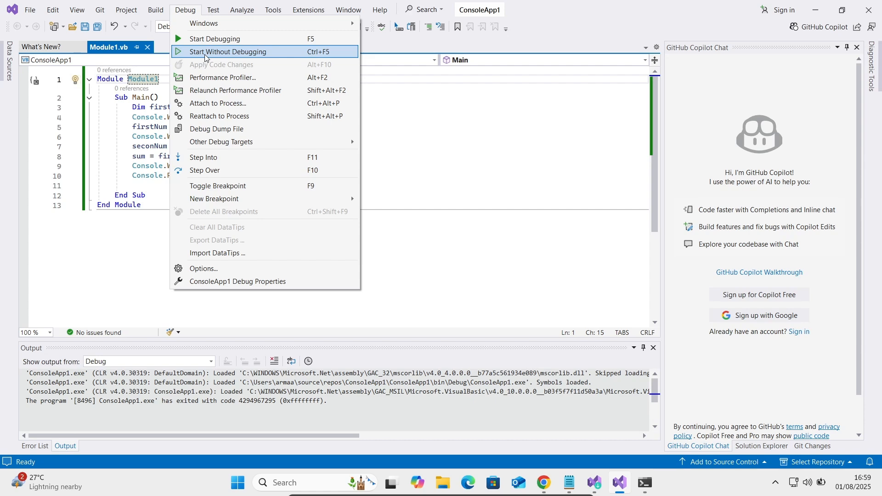
click(227, 52)
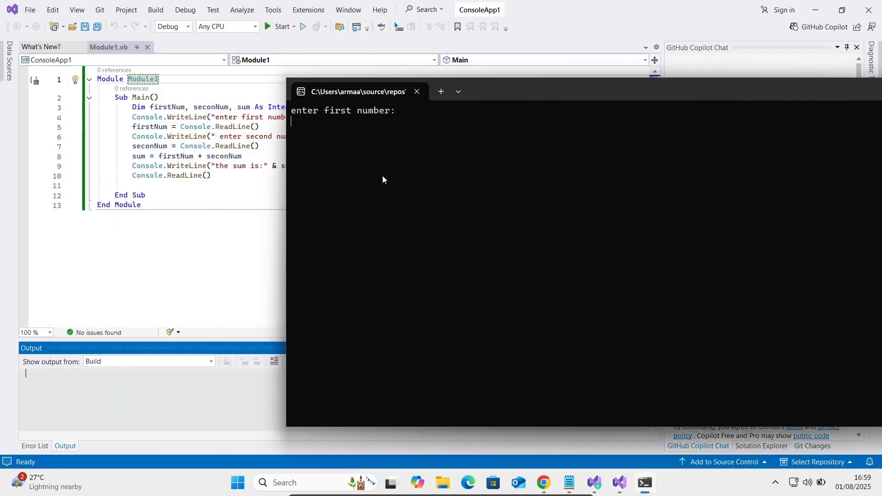
Step: Enter 8 and 6 so the program reports "the sum is:14", then close the console window
text(8)
text(6)
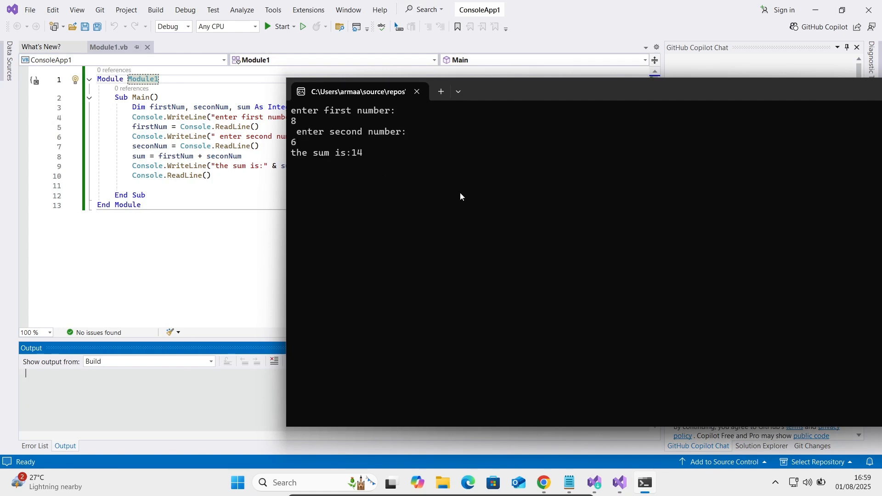
key(enter)
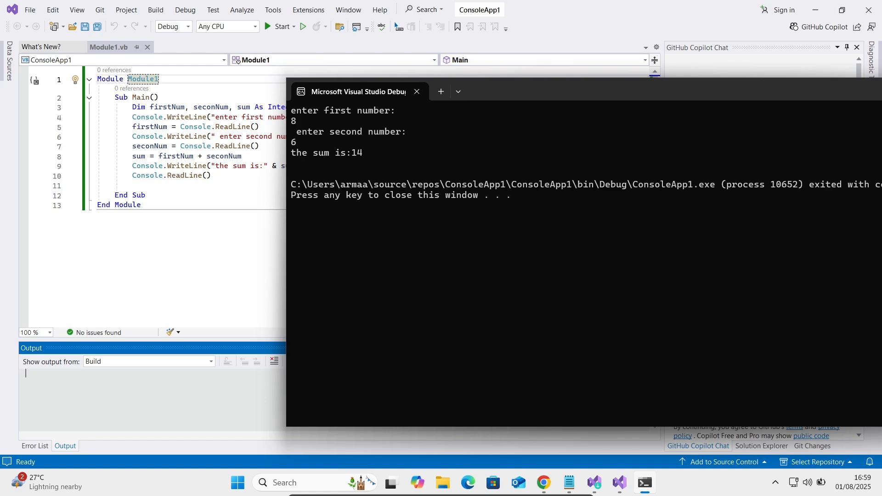
click(416, 91)
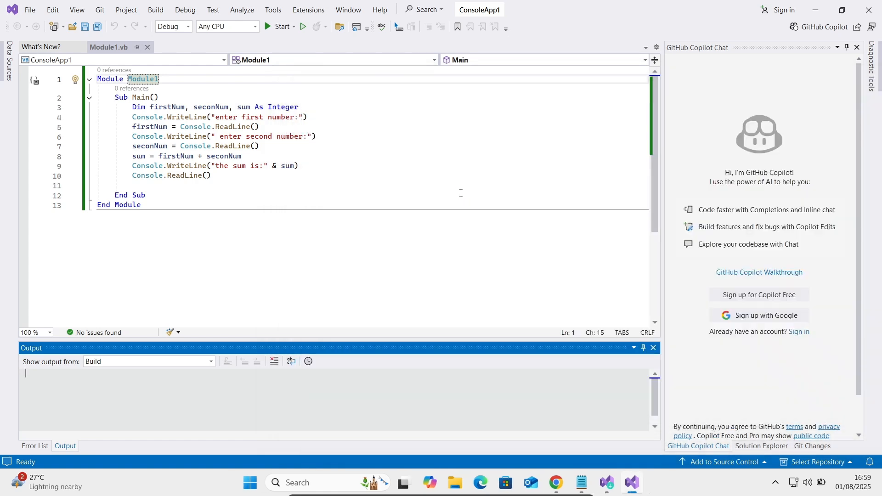
mouse_move(480, 259)
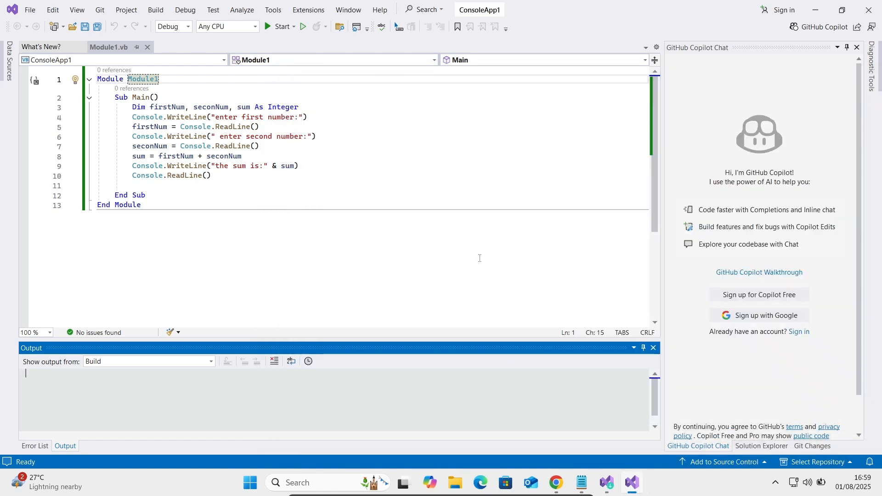